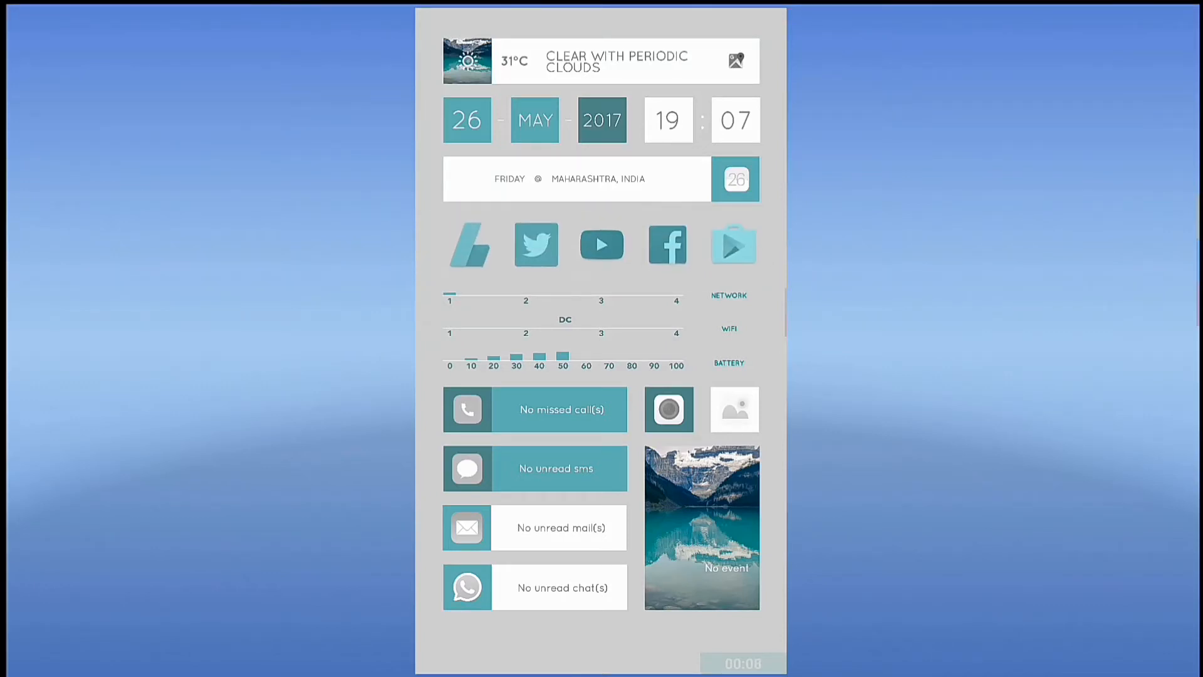
Step: Scroll down through the Lean for TL theme preview
scroll(down, 3)
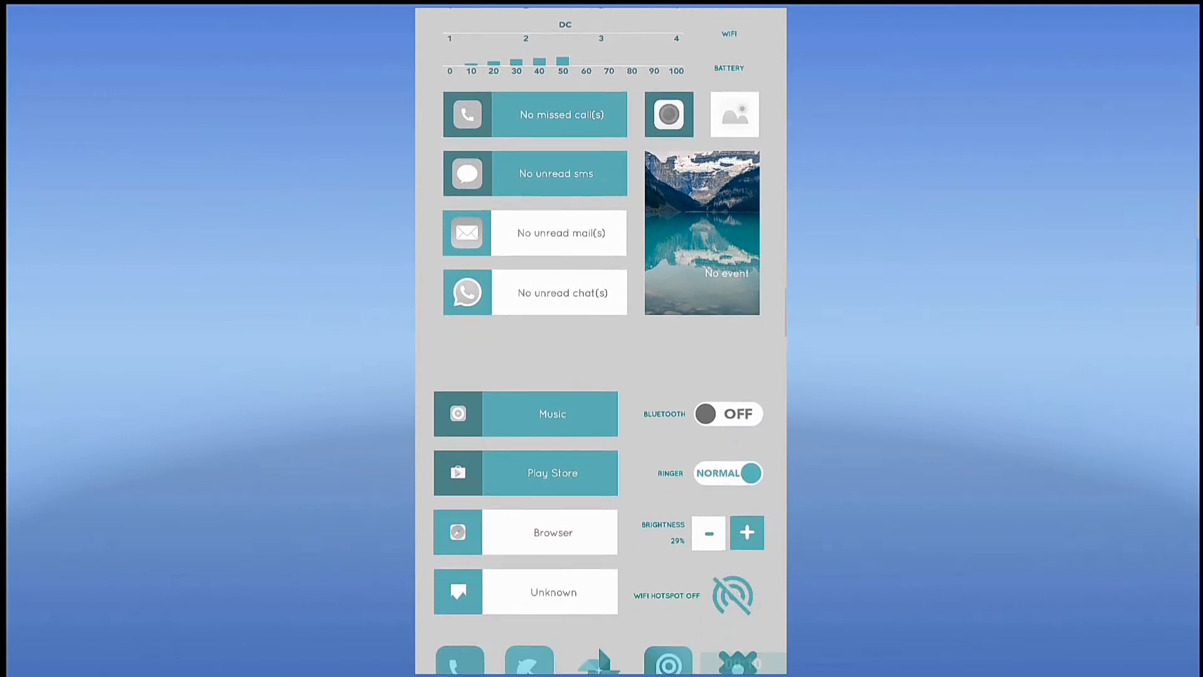
scroll(down, 3)
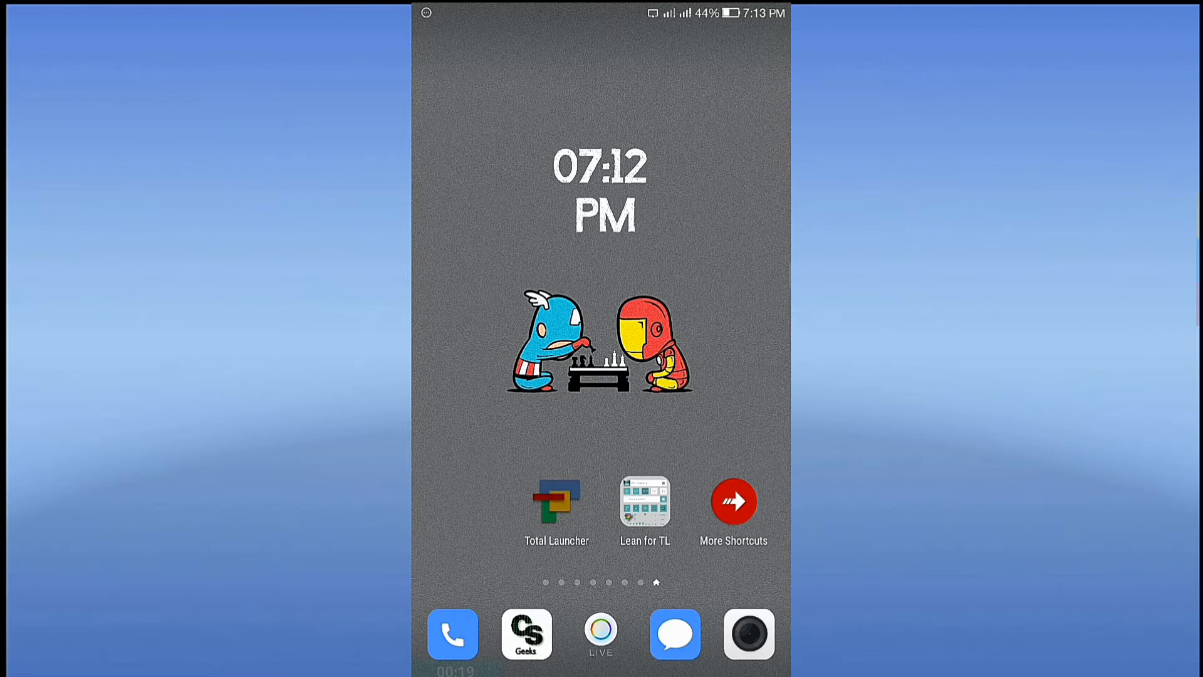
Step: Make Total Launcher the default home app from its Options menu
click(556, 503)
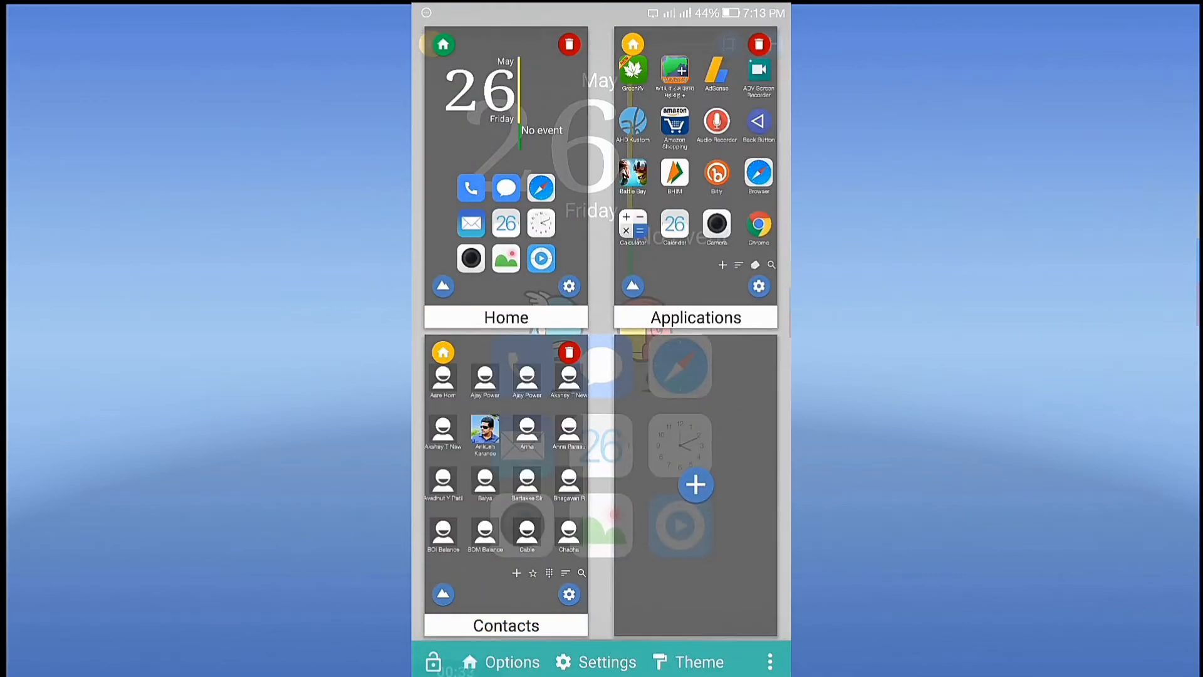
click(512, 662)
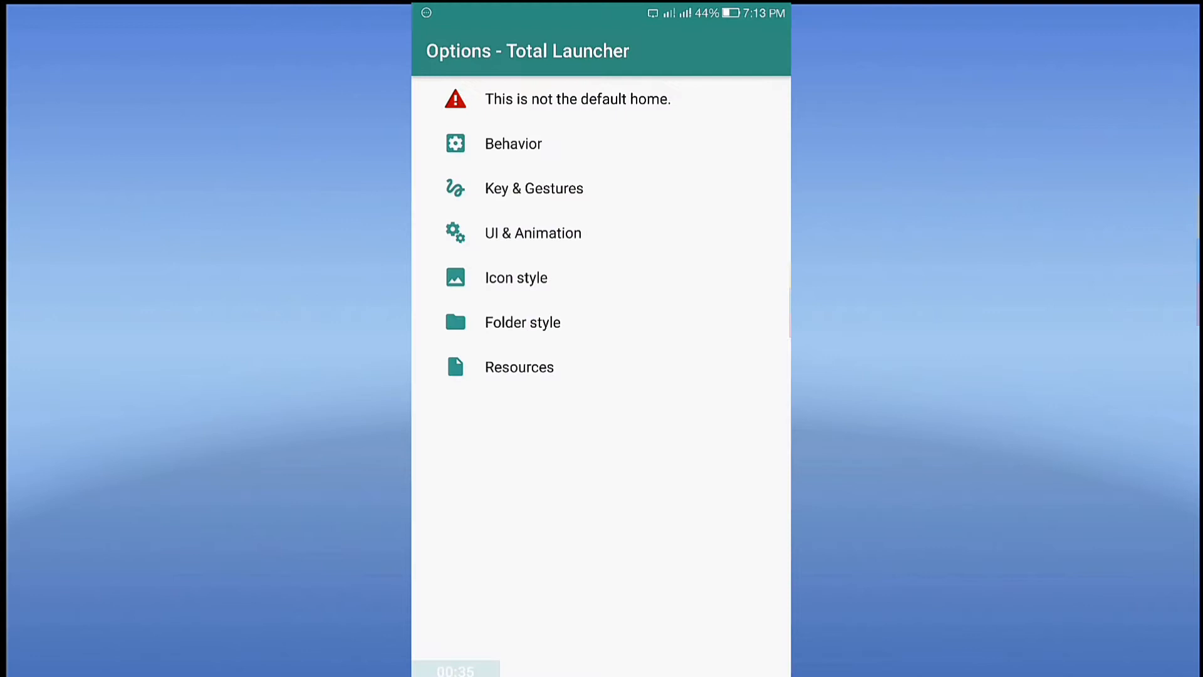
click(577, 98)
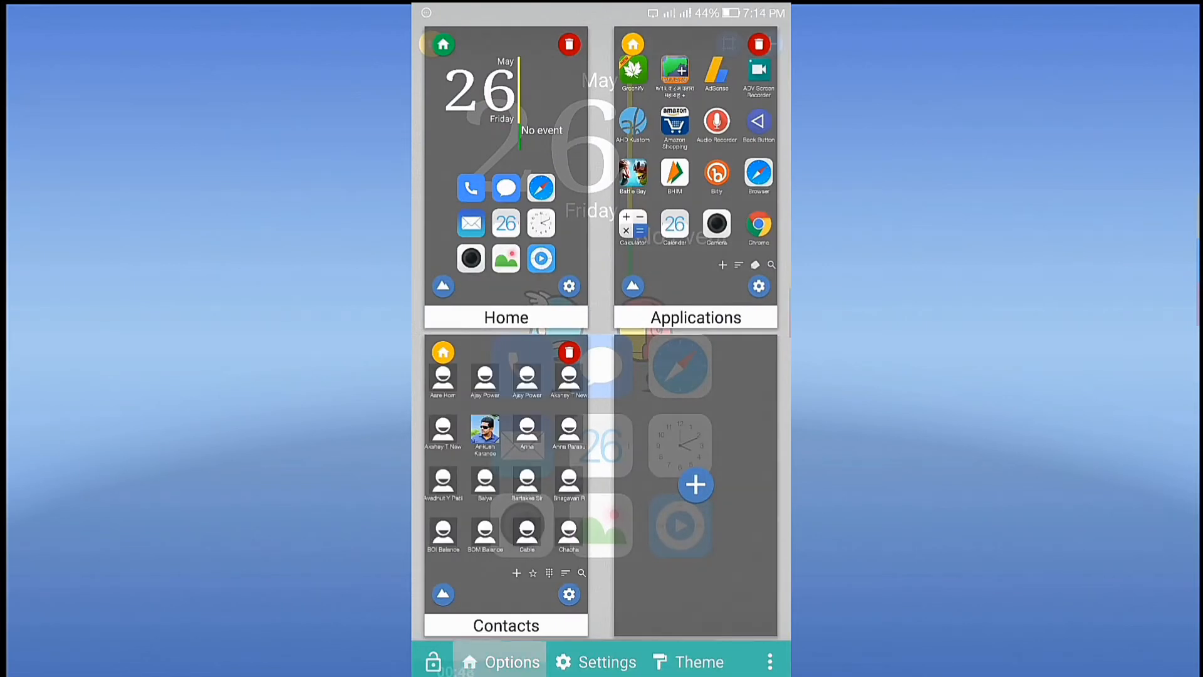
Step: Open the Behavior options and the app drawer Sorting order setting
click(510, 661)
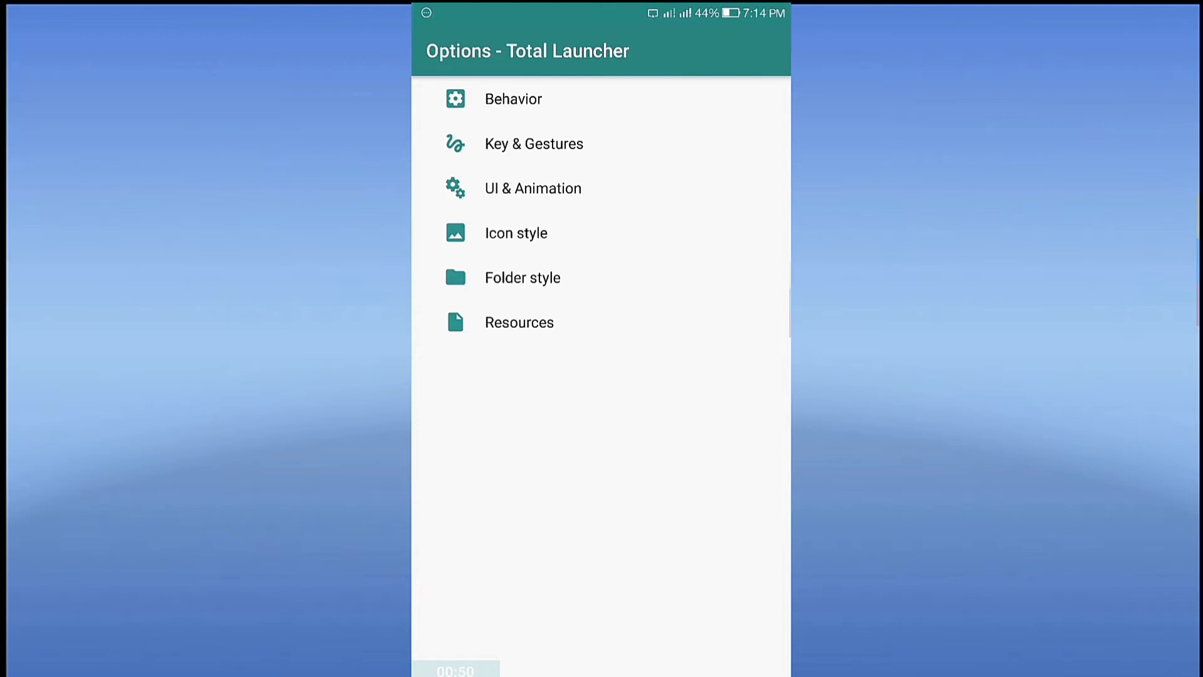
click(513, 98)
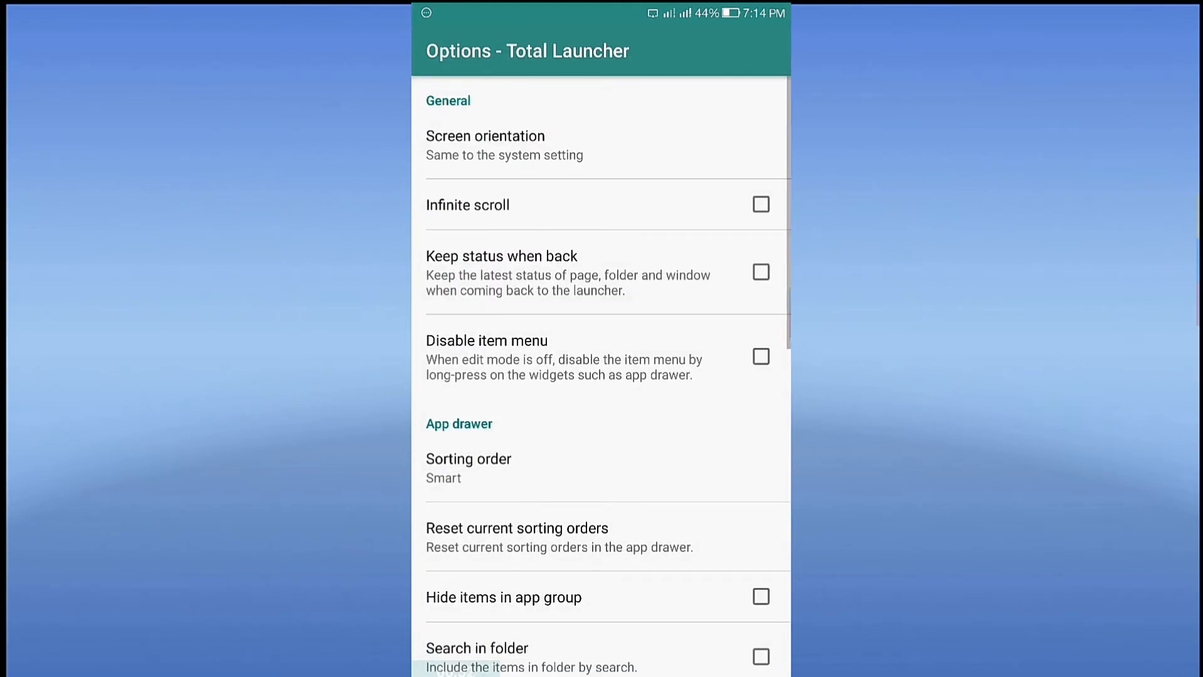
scroll(down, 3)
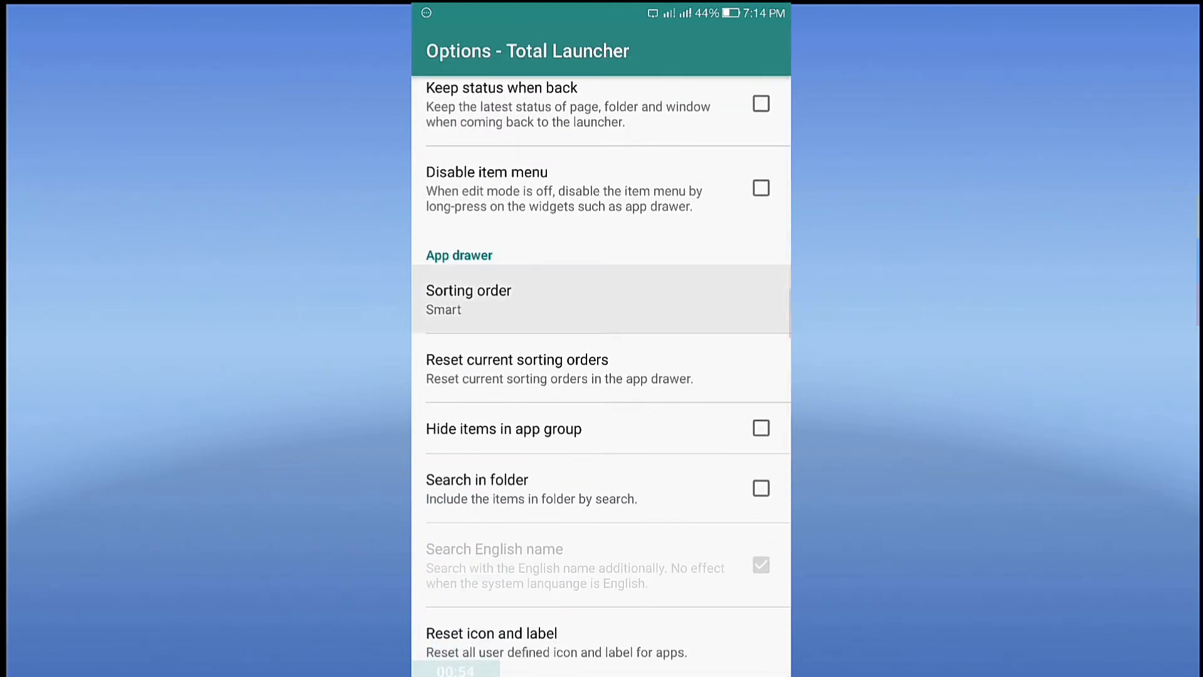
click(469, 296)
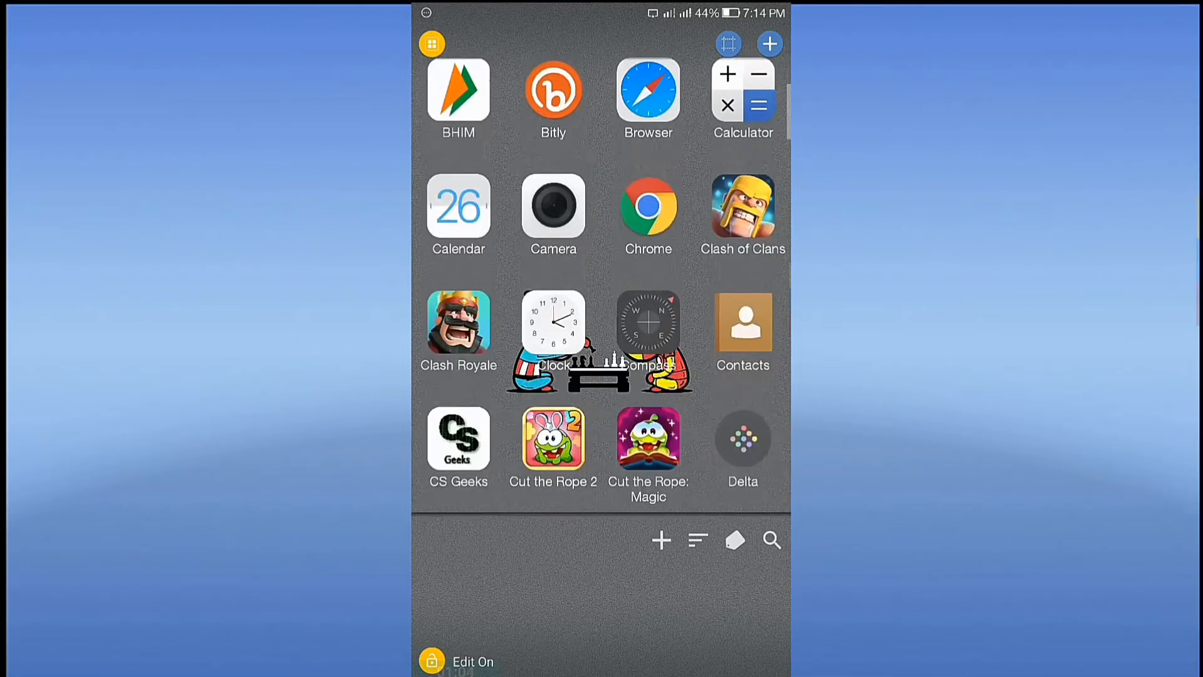
Step: Scroll the app drawer to the L section and launch Lean for TL
scroll(down, 3)
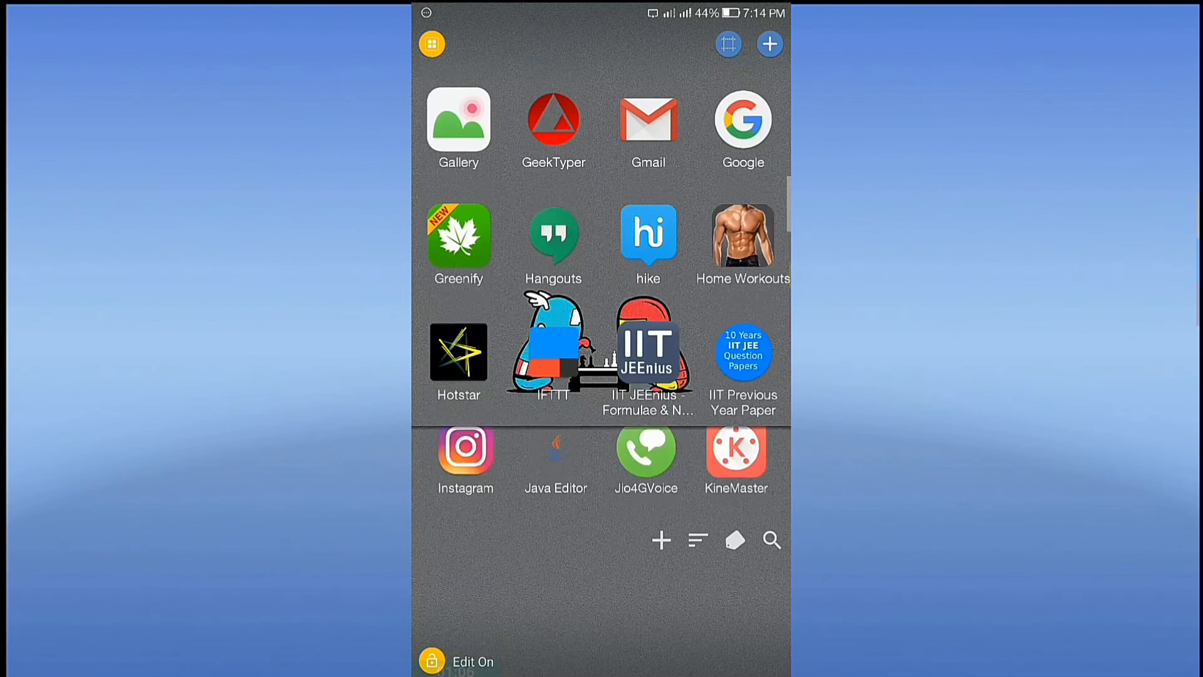
scroll(down, 3)
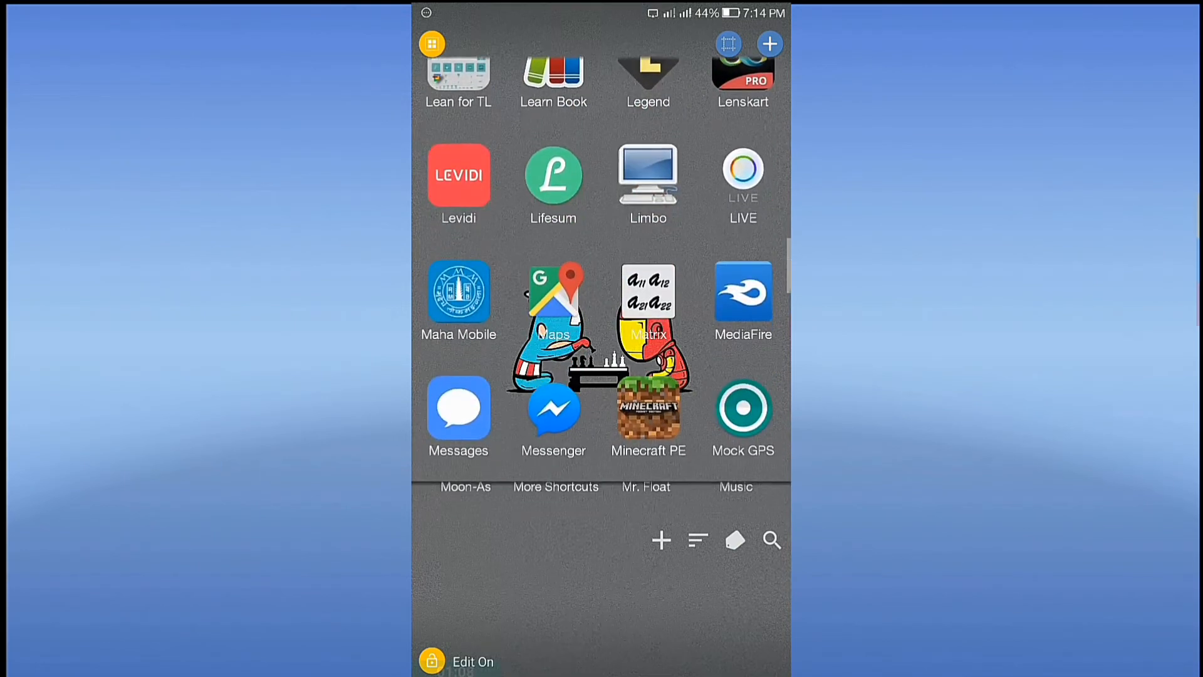
scroll(down, 3)
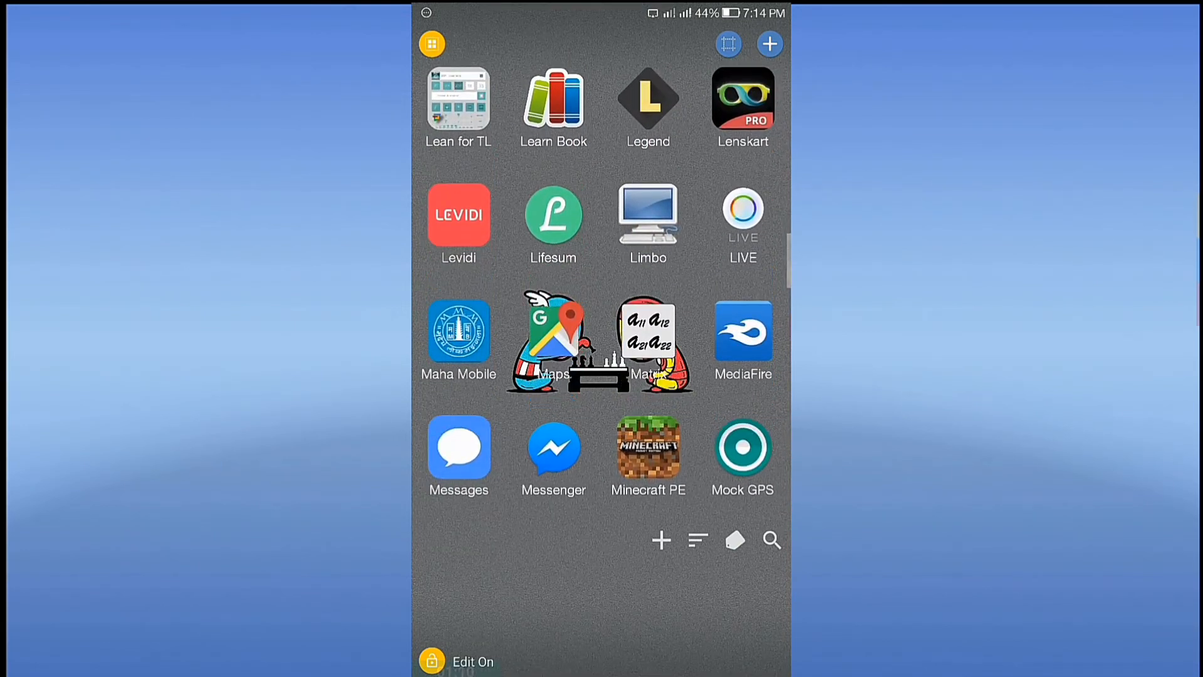
click(459, 103)
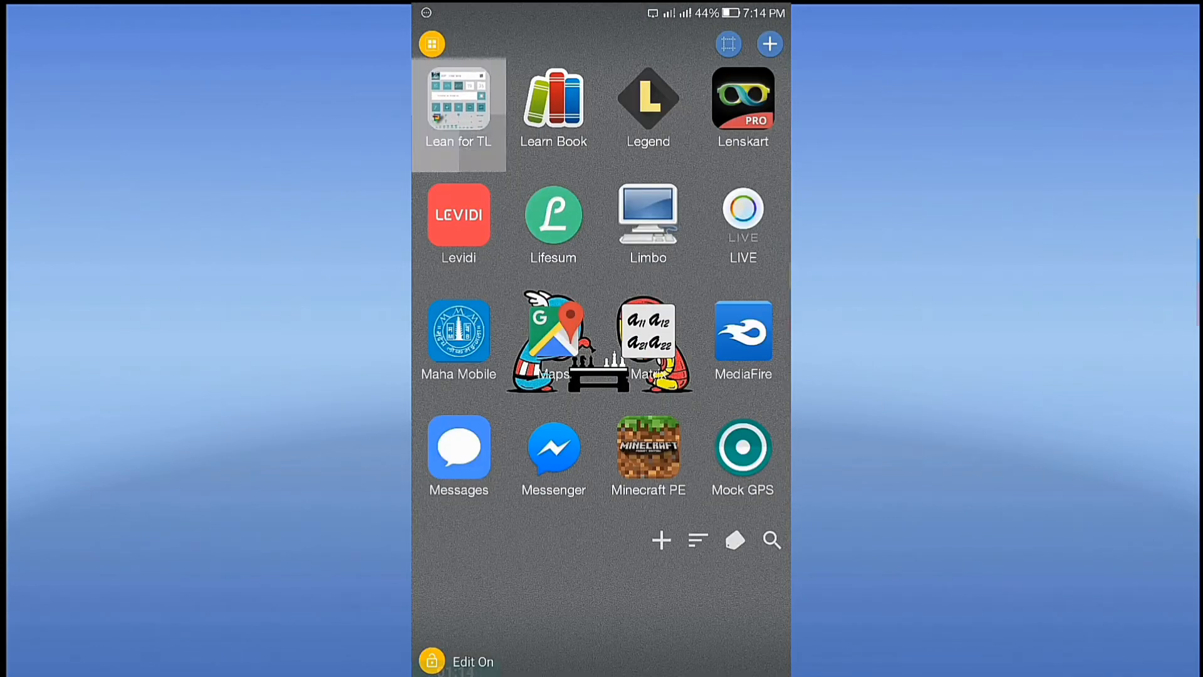
click(459, 100)
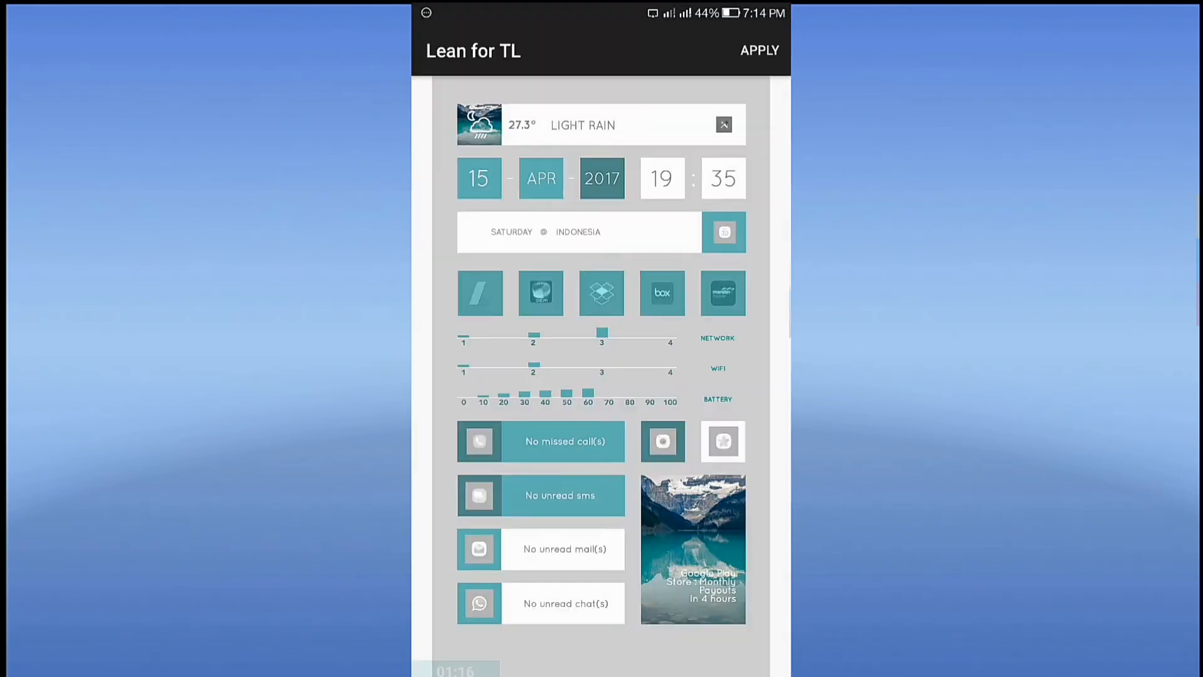
Step: Apply the teal Lean theme and confirm it in the Apply this theme? dialog
click(759, 50)
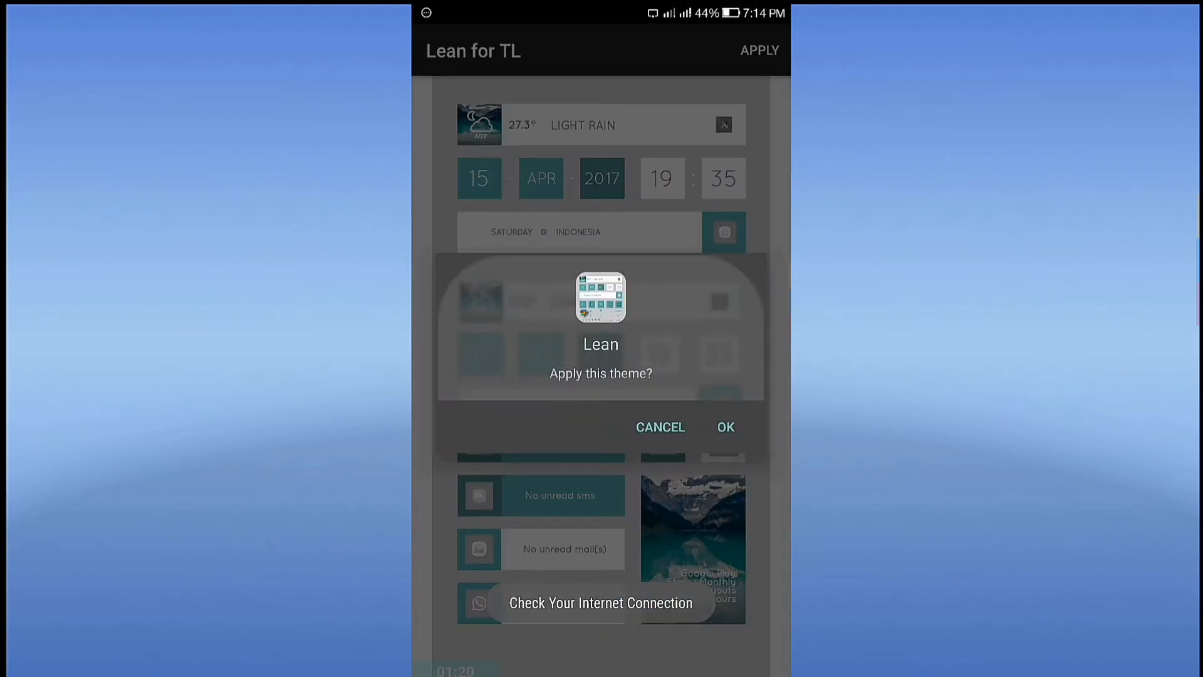
click(726, 427)
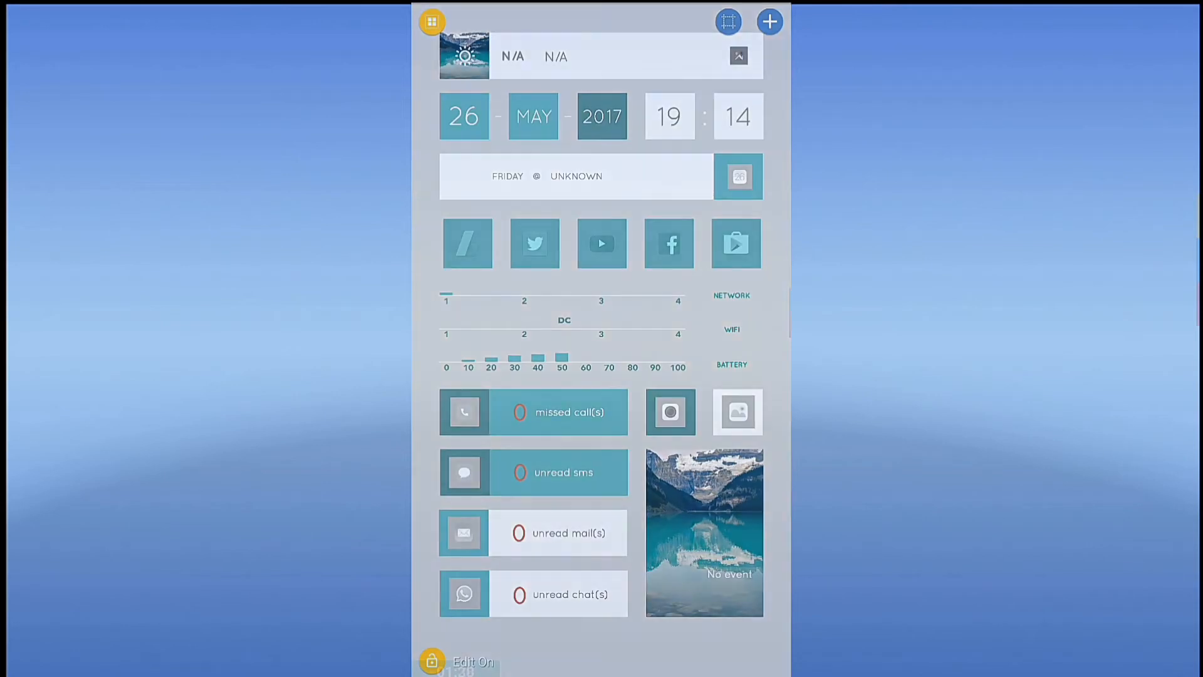
Step: Scroll through the themed home screen in edit mode to survey its layout
scroll(down, 3)
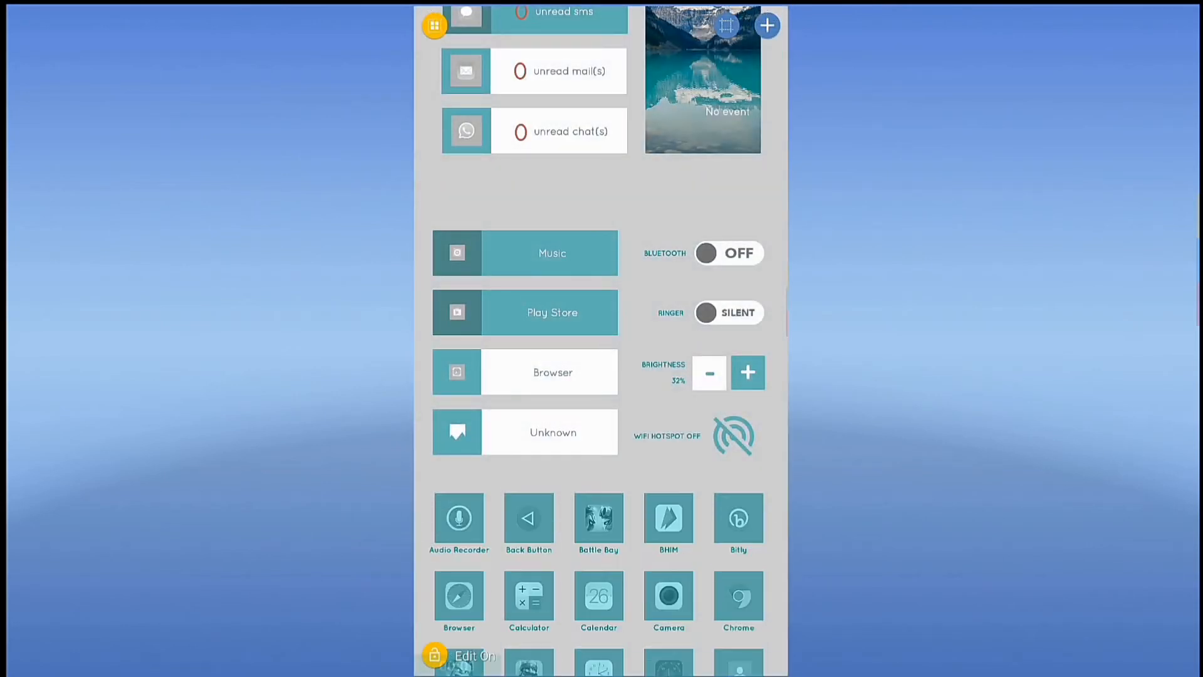
scroll(down, 3)
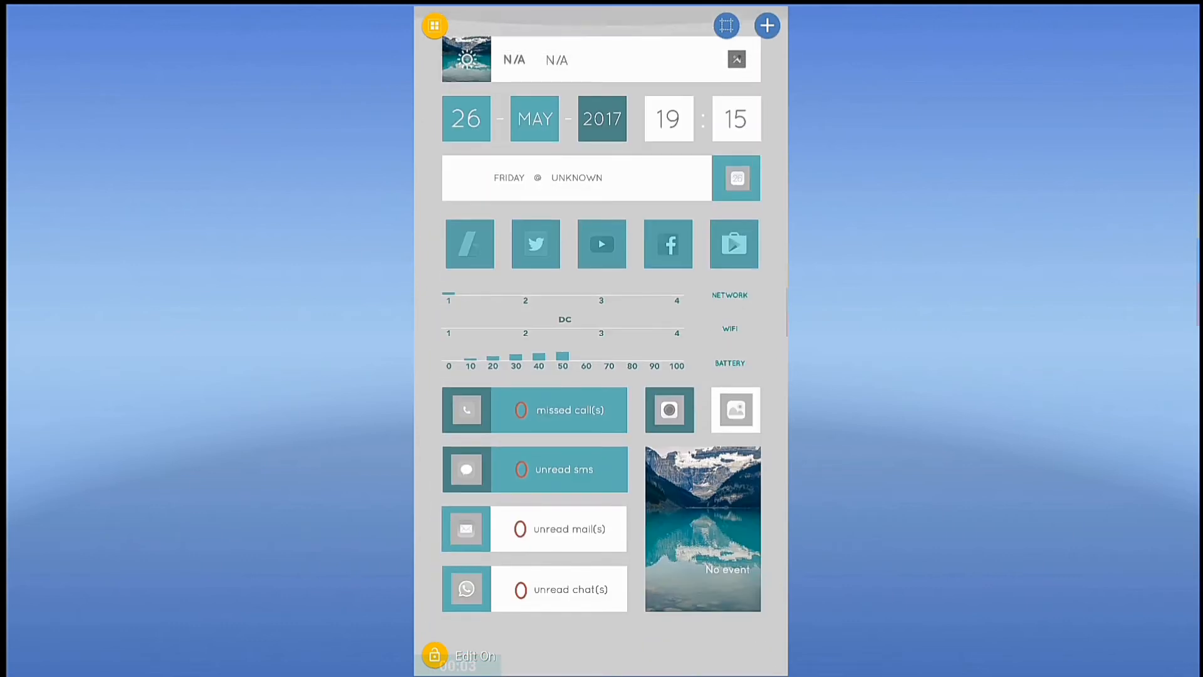
scroll(down, 3)
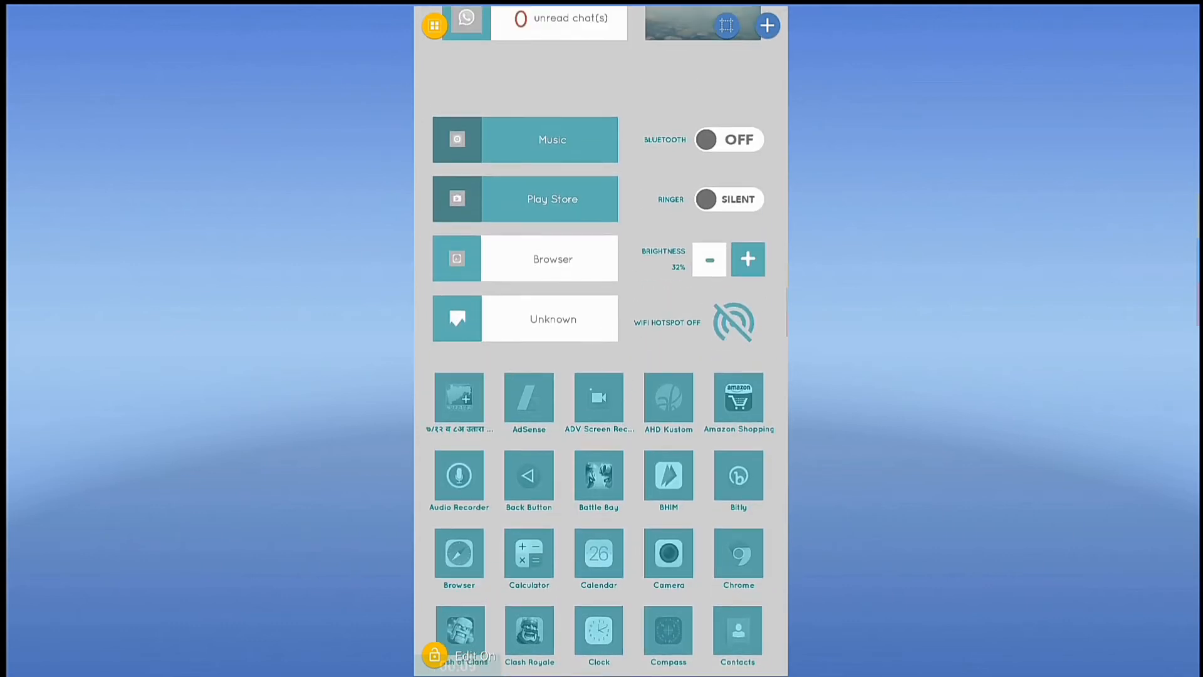
scroll(down, 3)
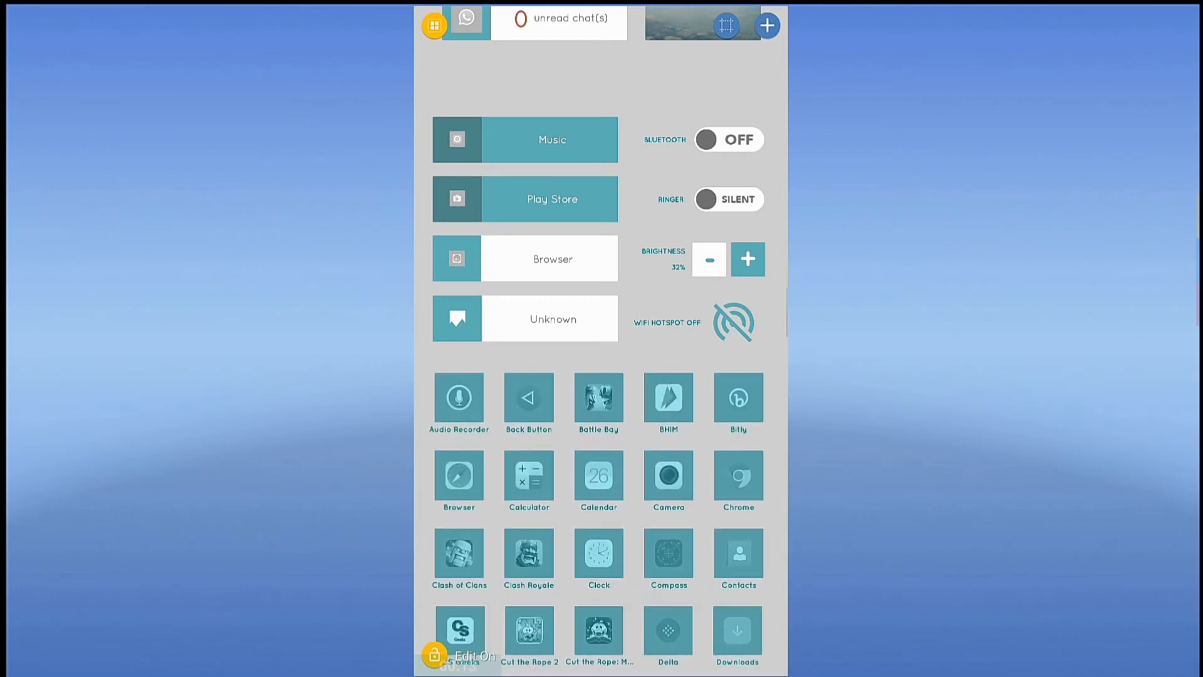
scroll(down, 3)
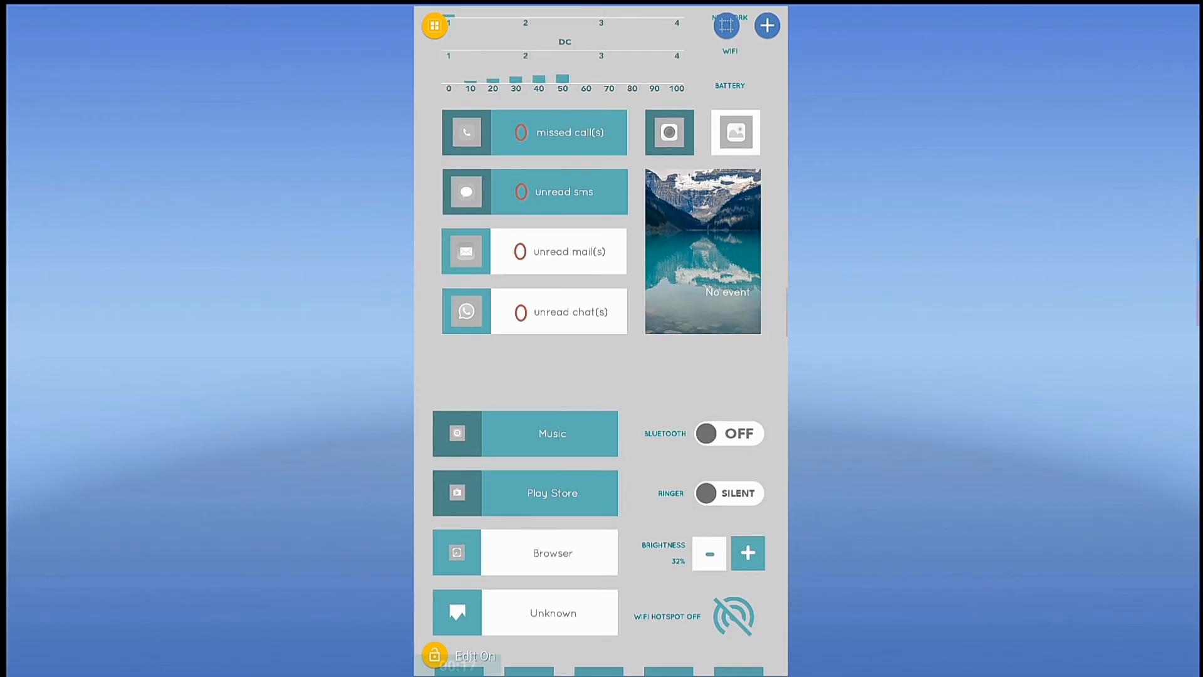
scroll(down, 3)
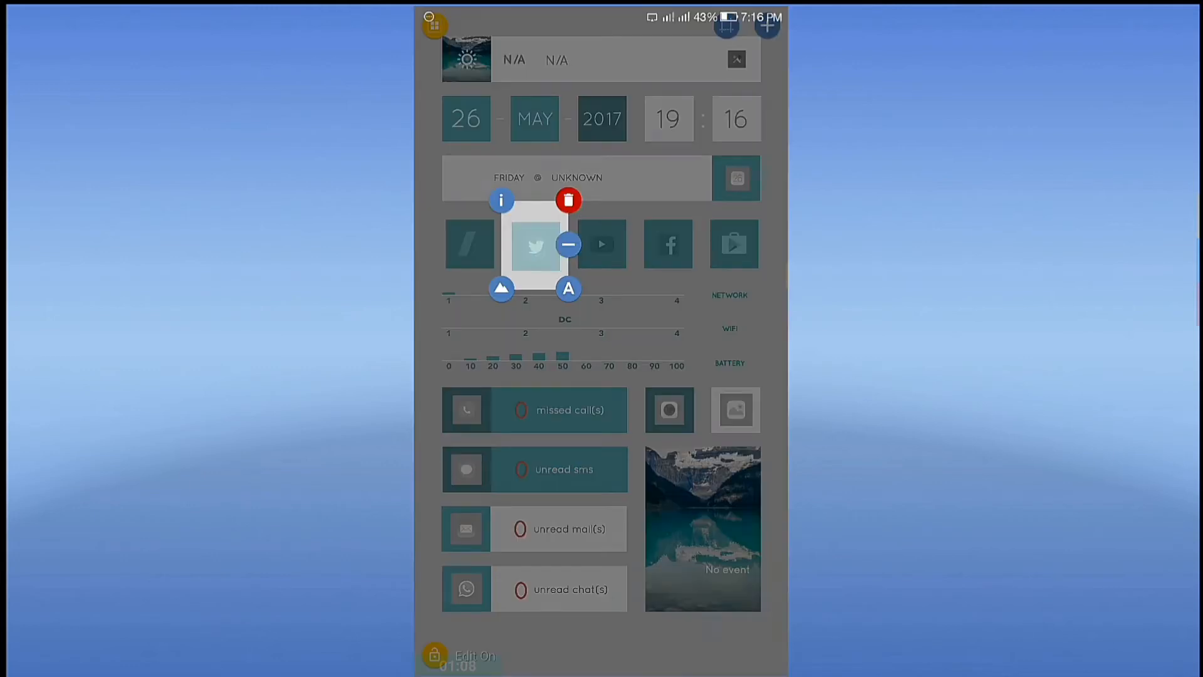
Step: Delete the Twitter shortcut and open the app chooser for the AdSense shortcut
click(567, 199)
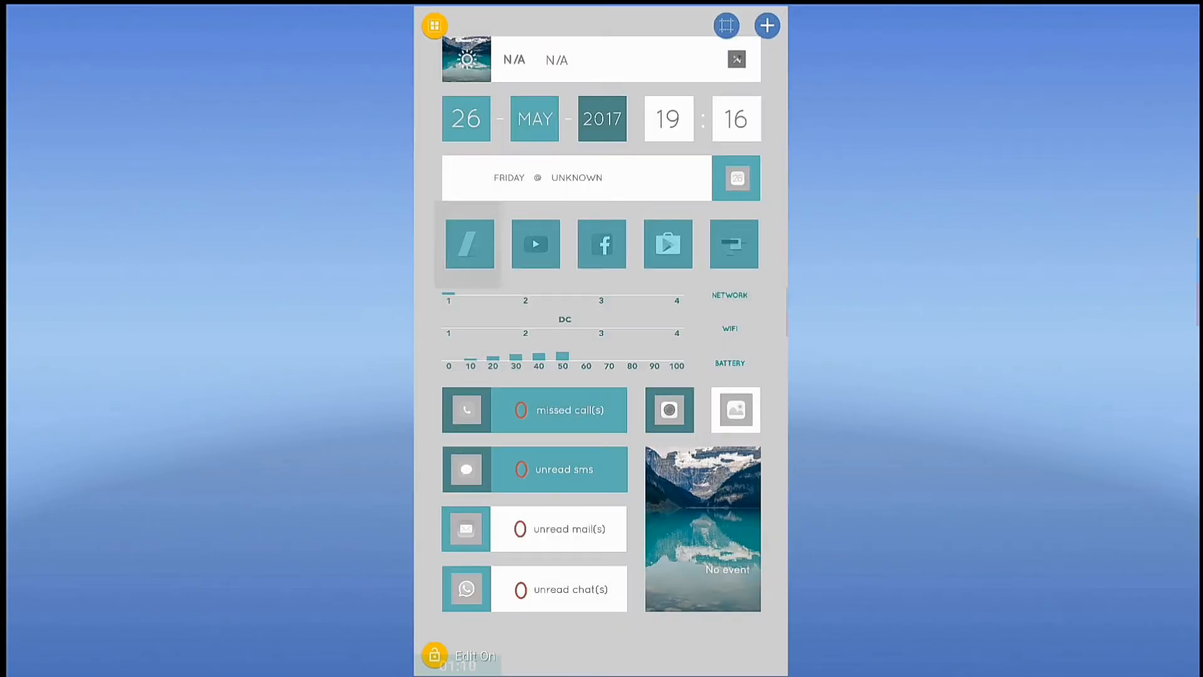
click(470, 244)
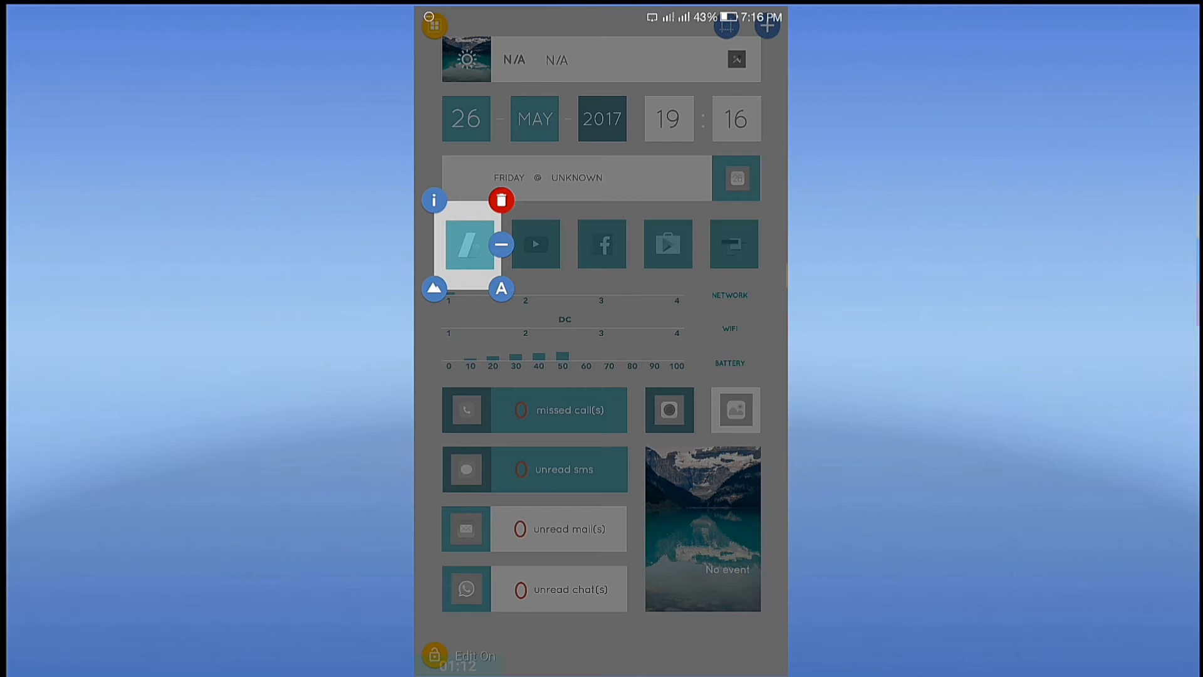
click(501, 199)
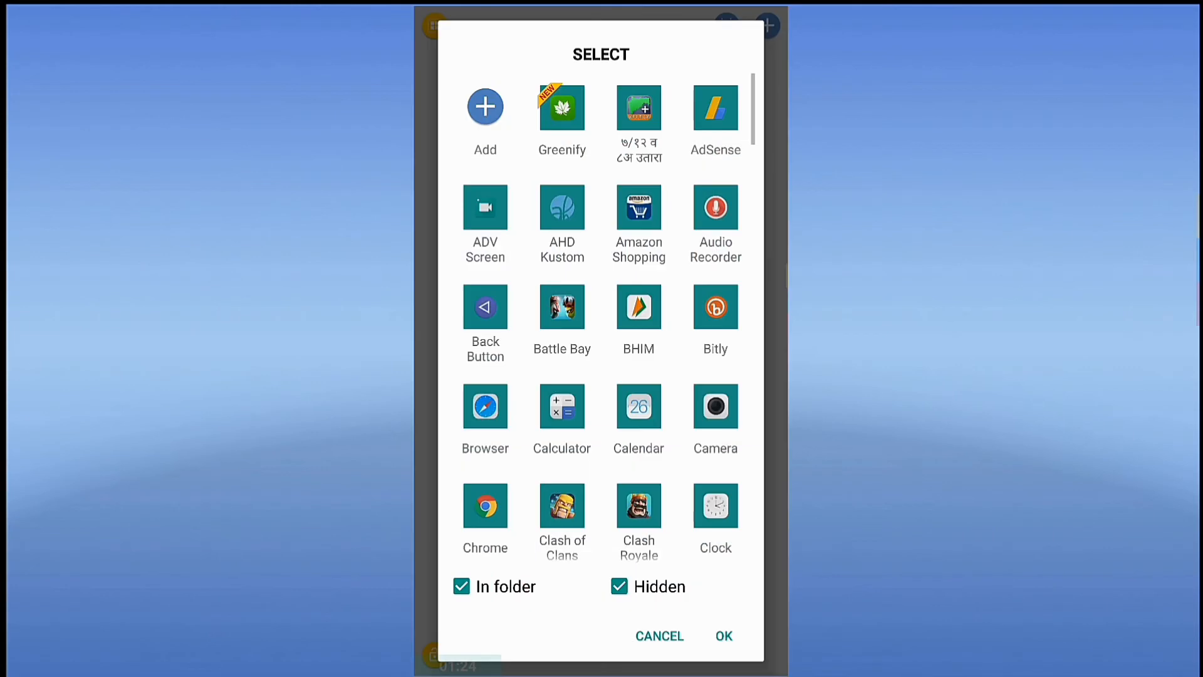
Step: Scroll the Select app list down and back up to find BHIM
scroll(down, 3)
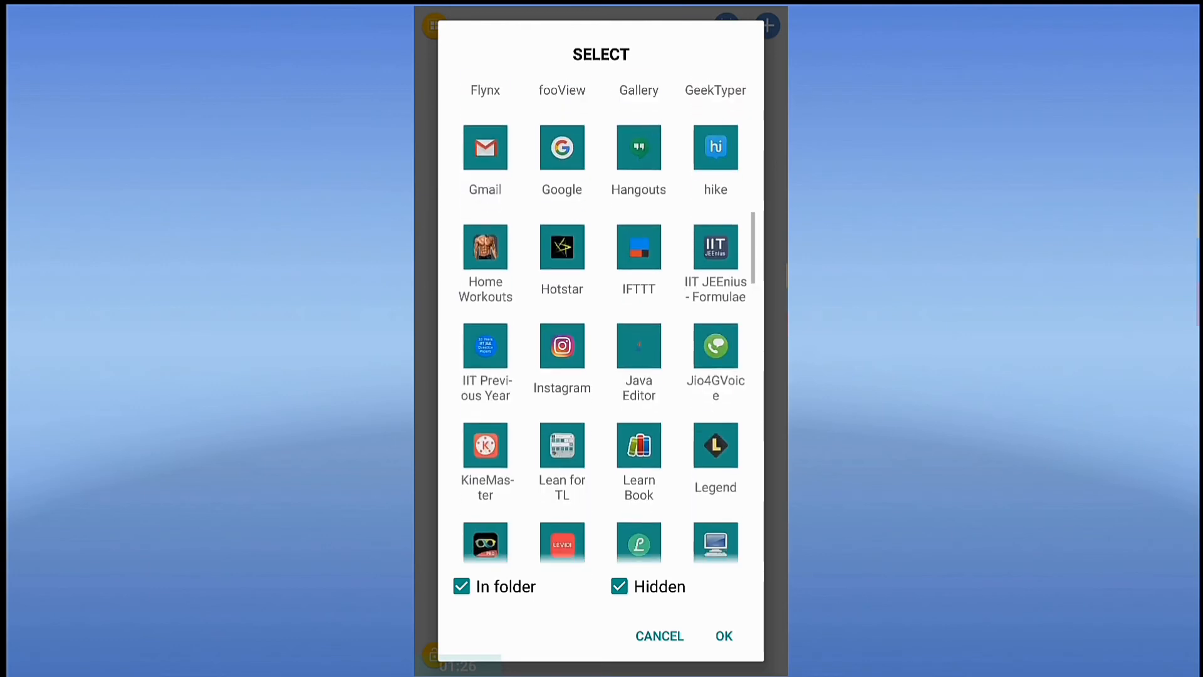
scroll(down, 3)
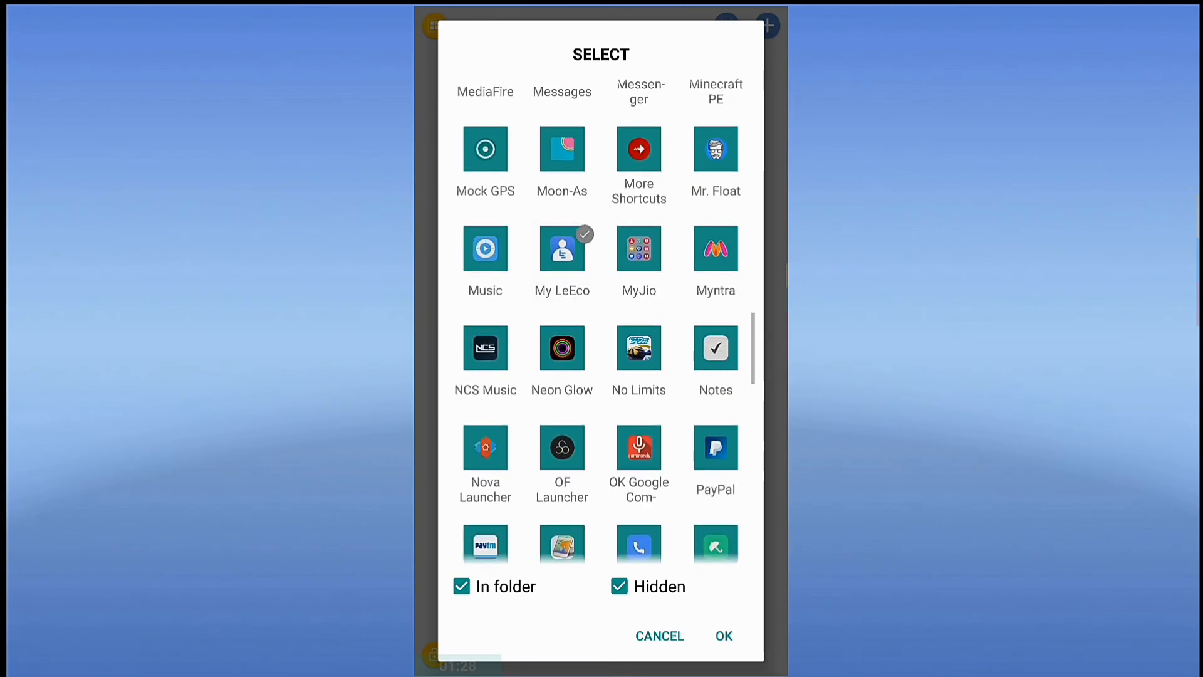
scroll(up, 3)
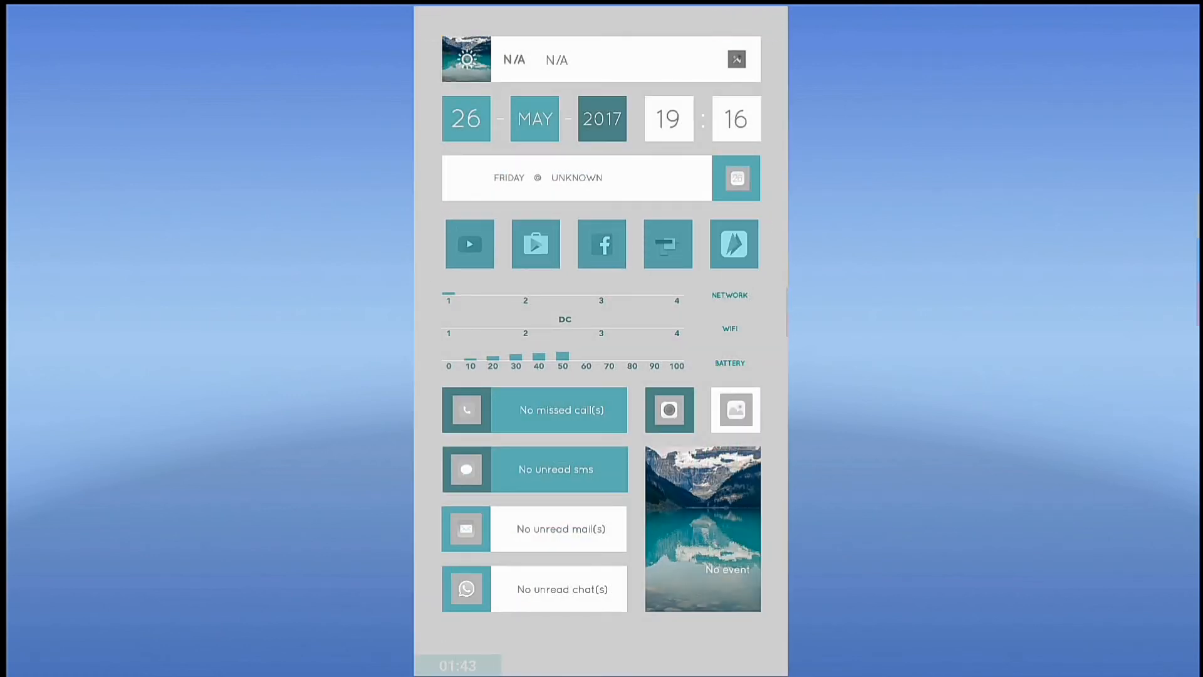
scroll(down, 3)
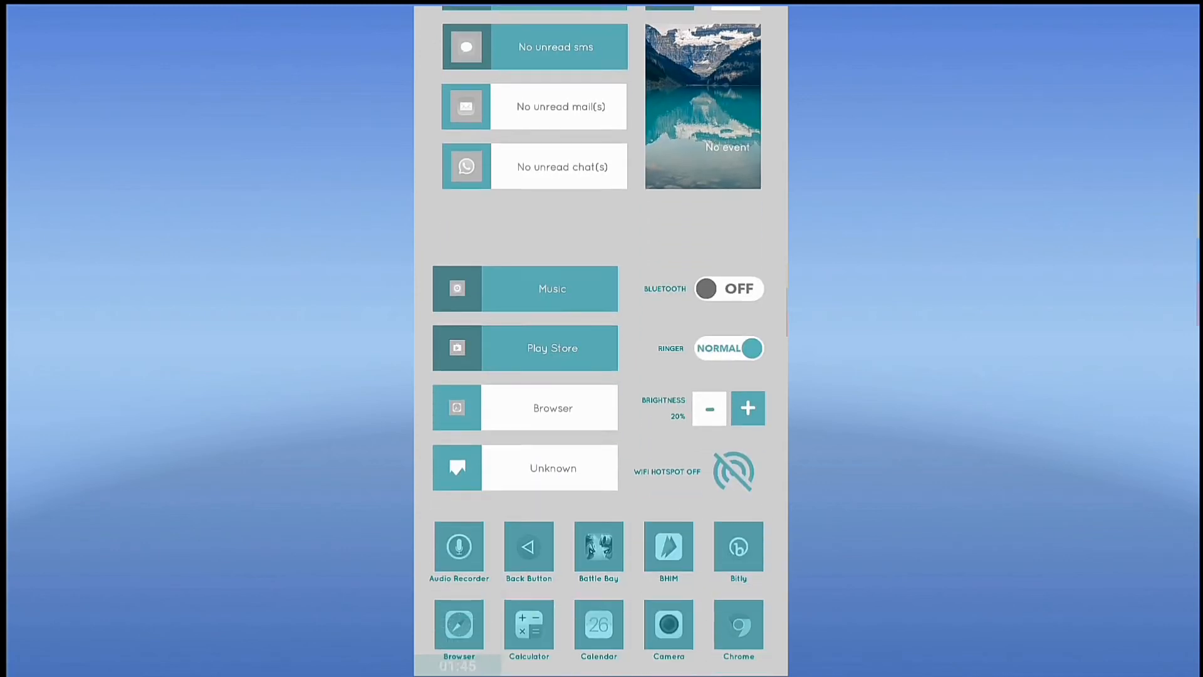
scroll(down, 3)
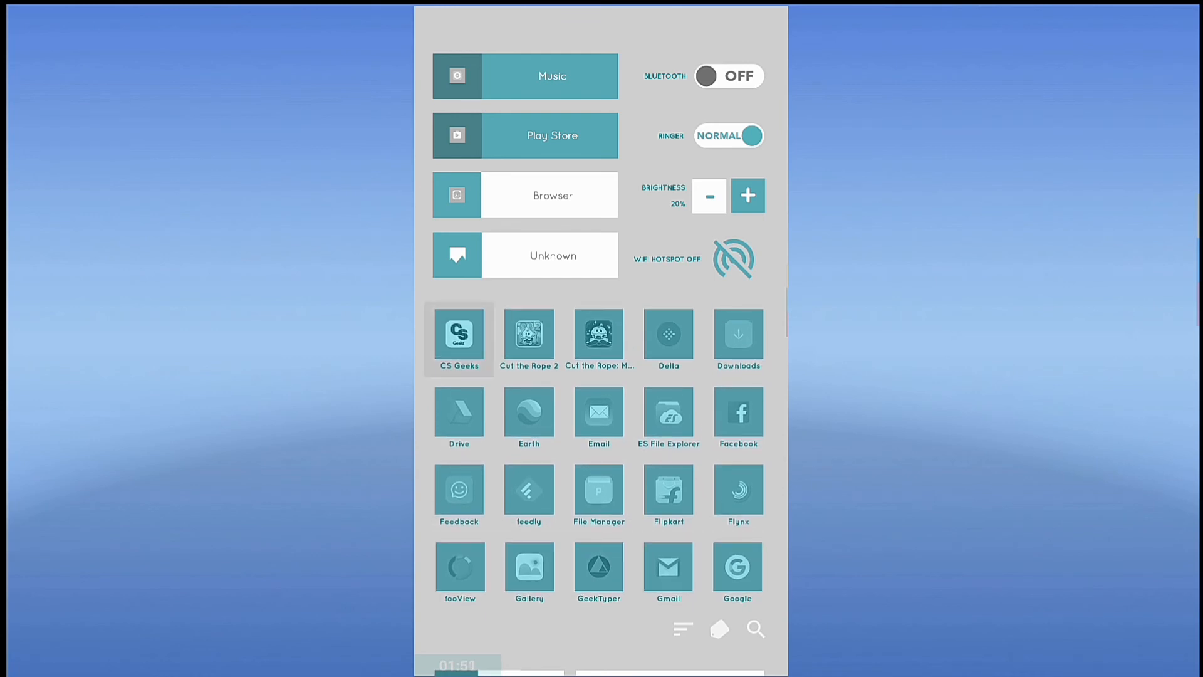
click(459, 337)
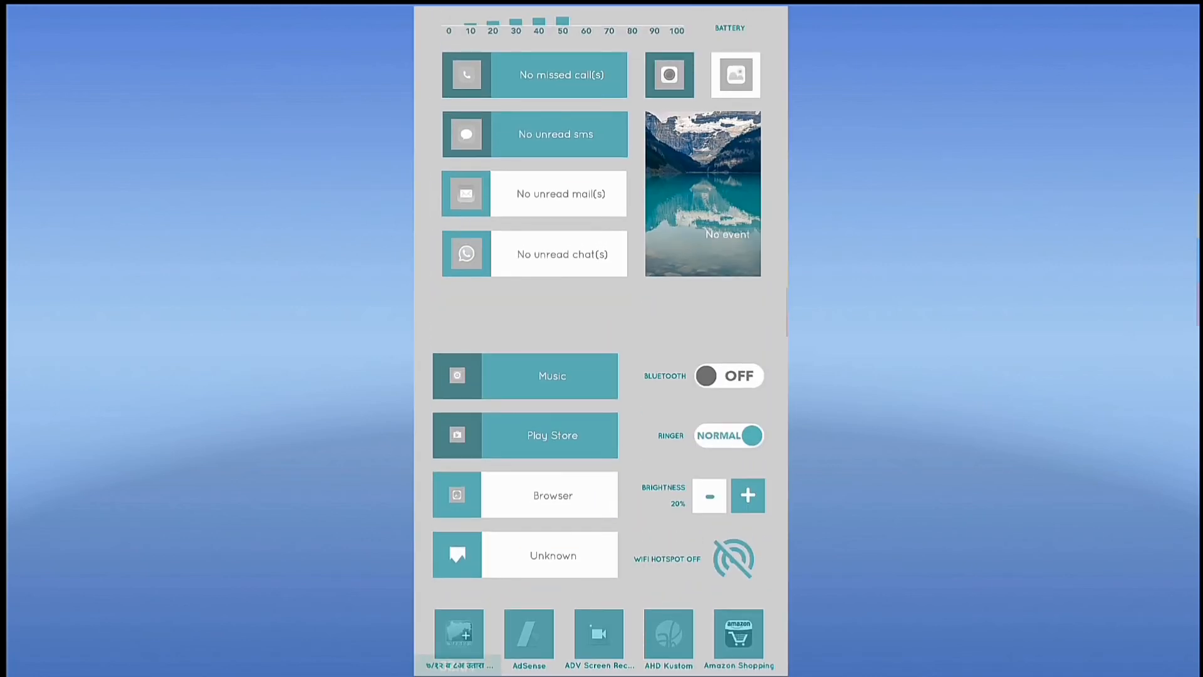
scroll(down, 3)
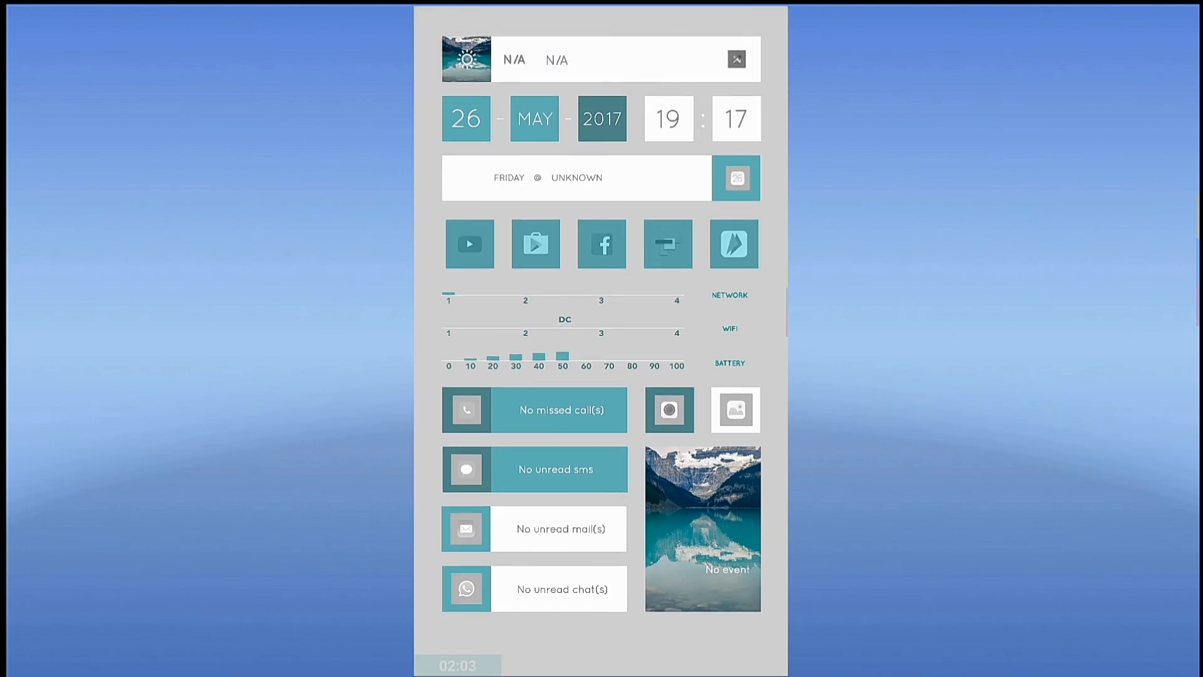